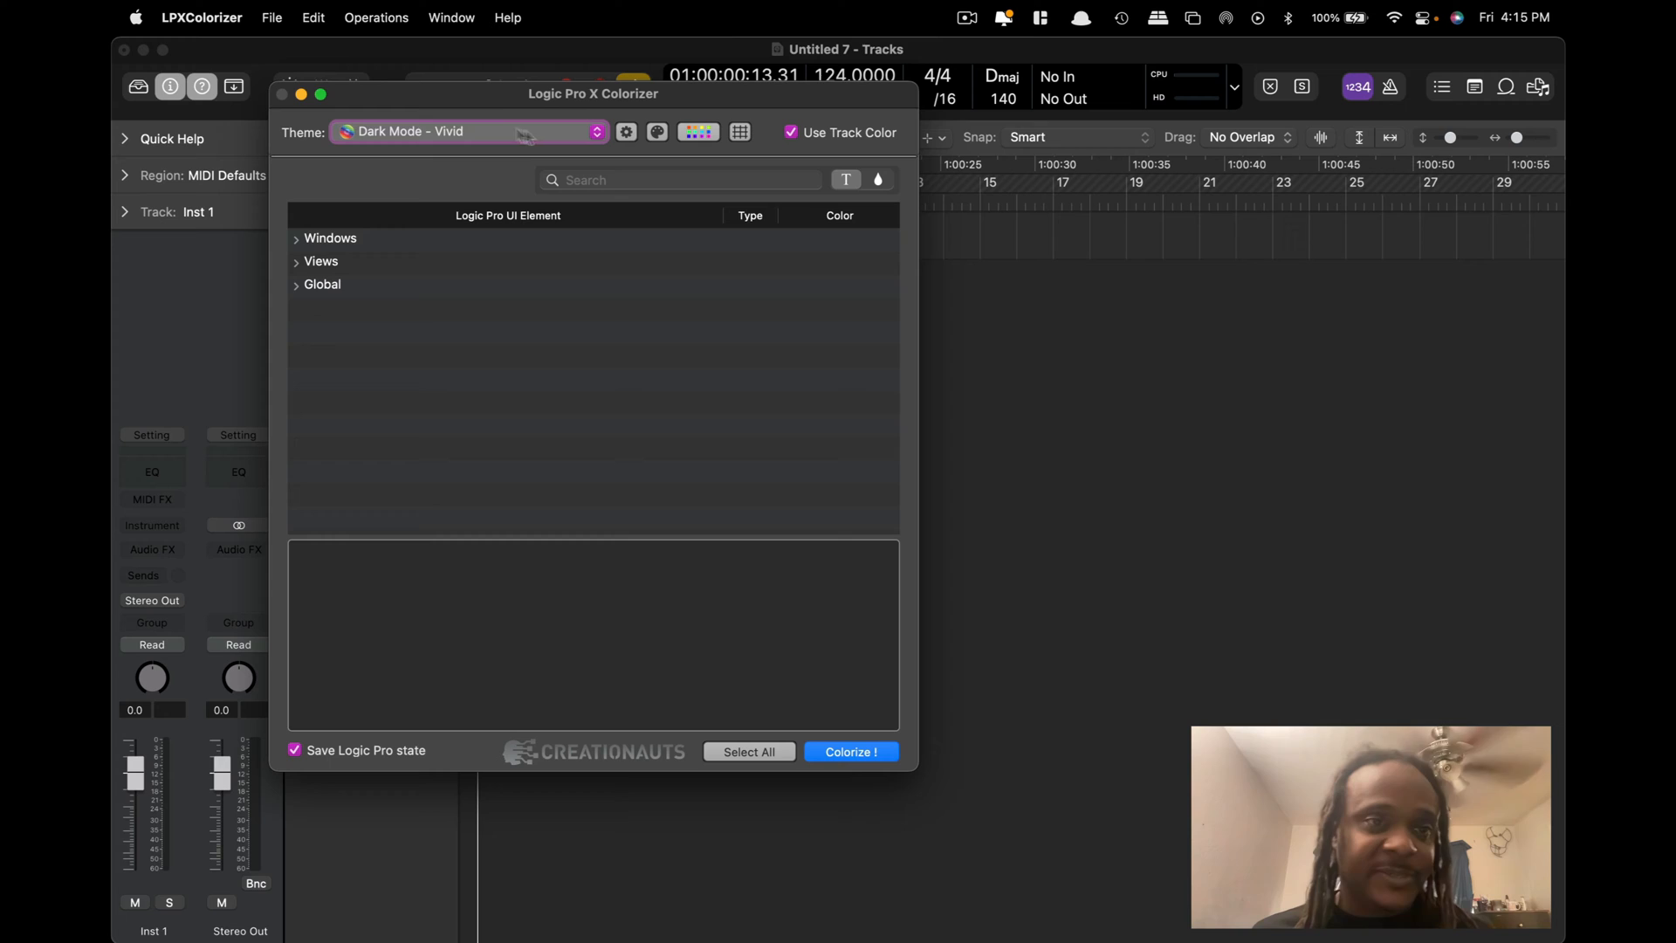
Scroll the LPX Colorizer page down to the free trial and $59.99 license columns.
left_click(468, 132)
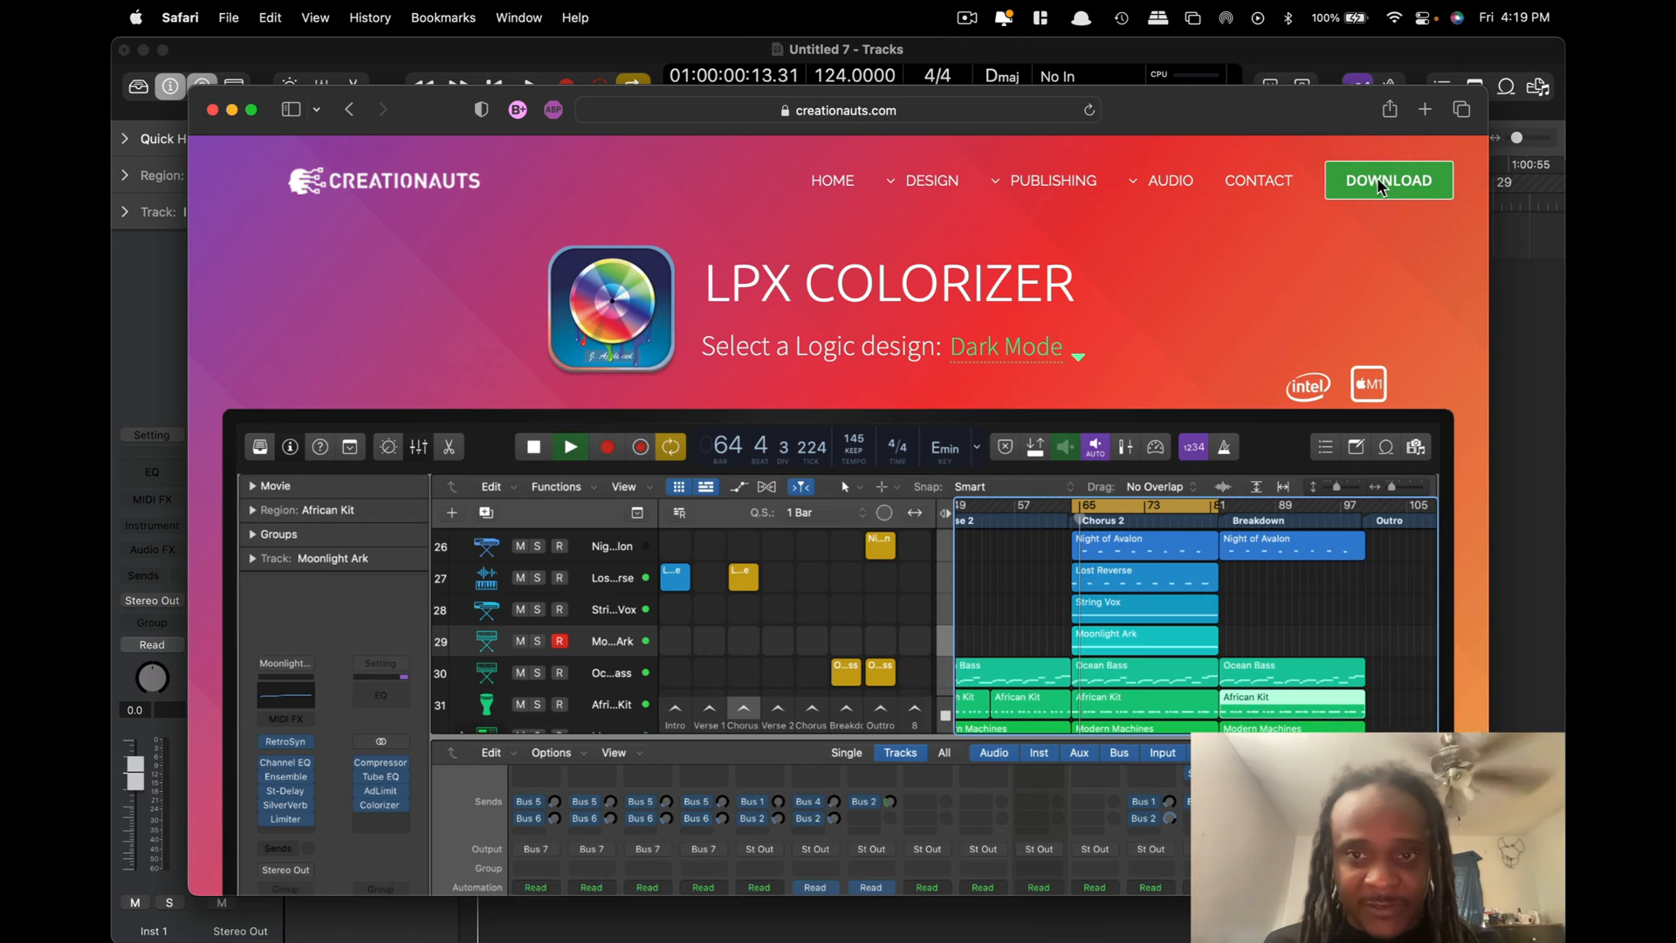
scroll("down", 3)
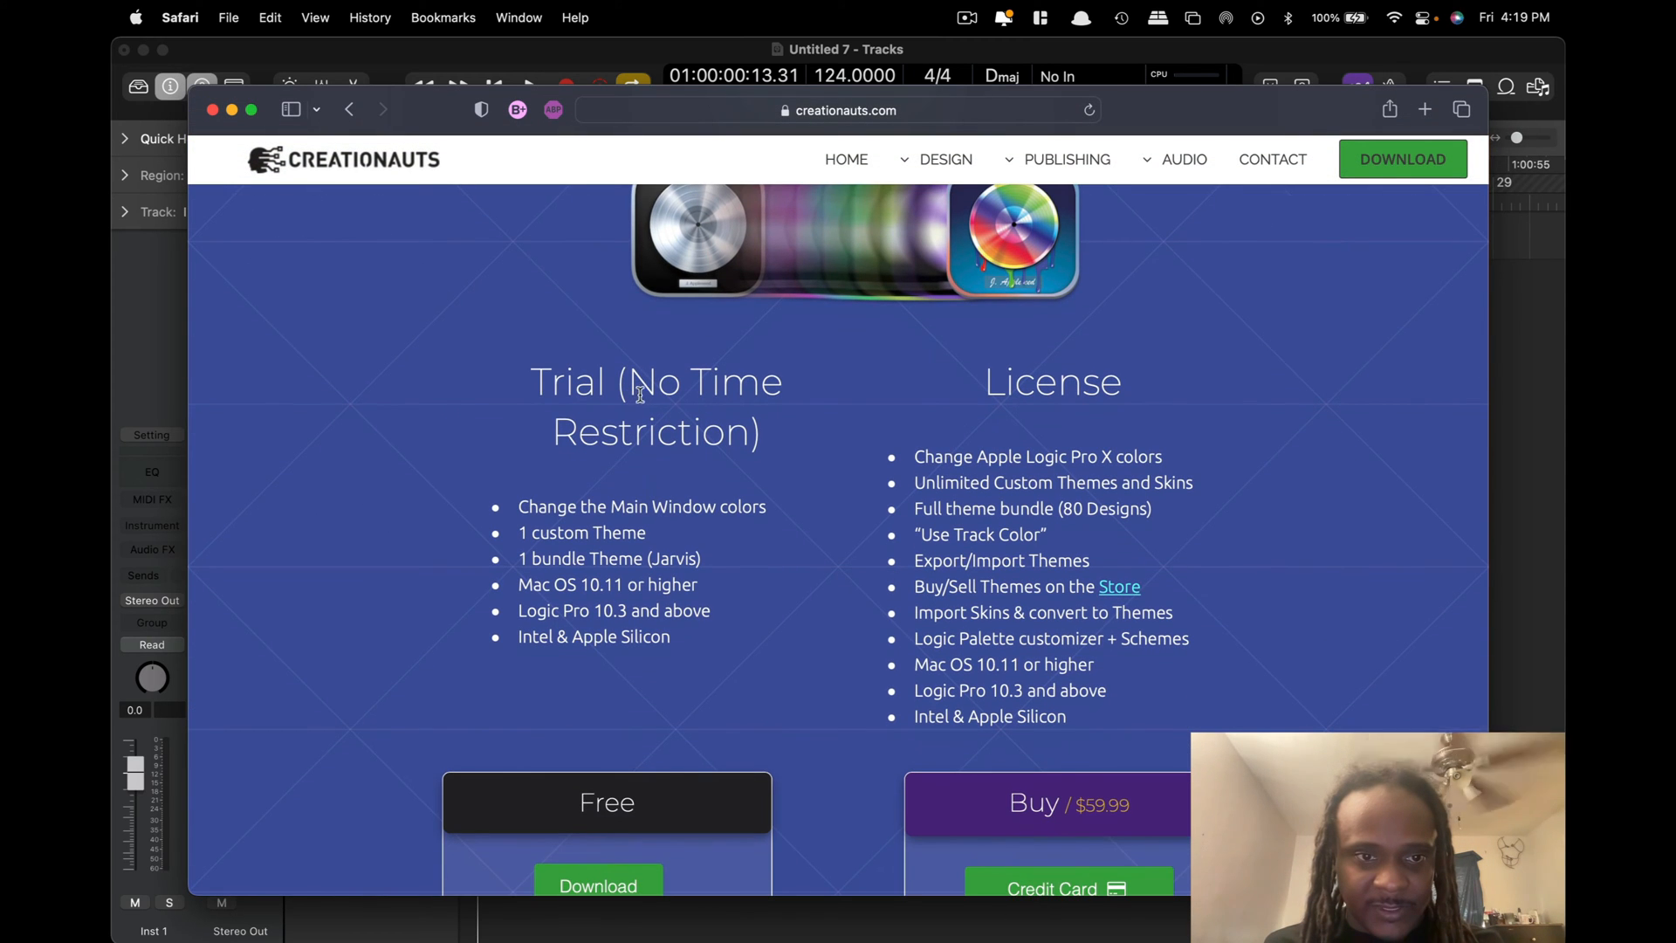
scroll("down", 3)
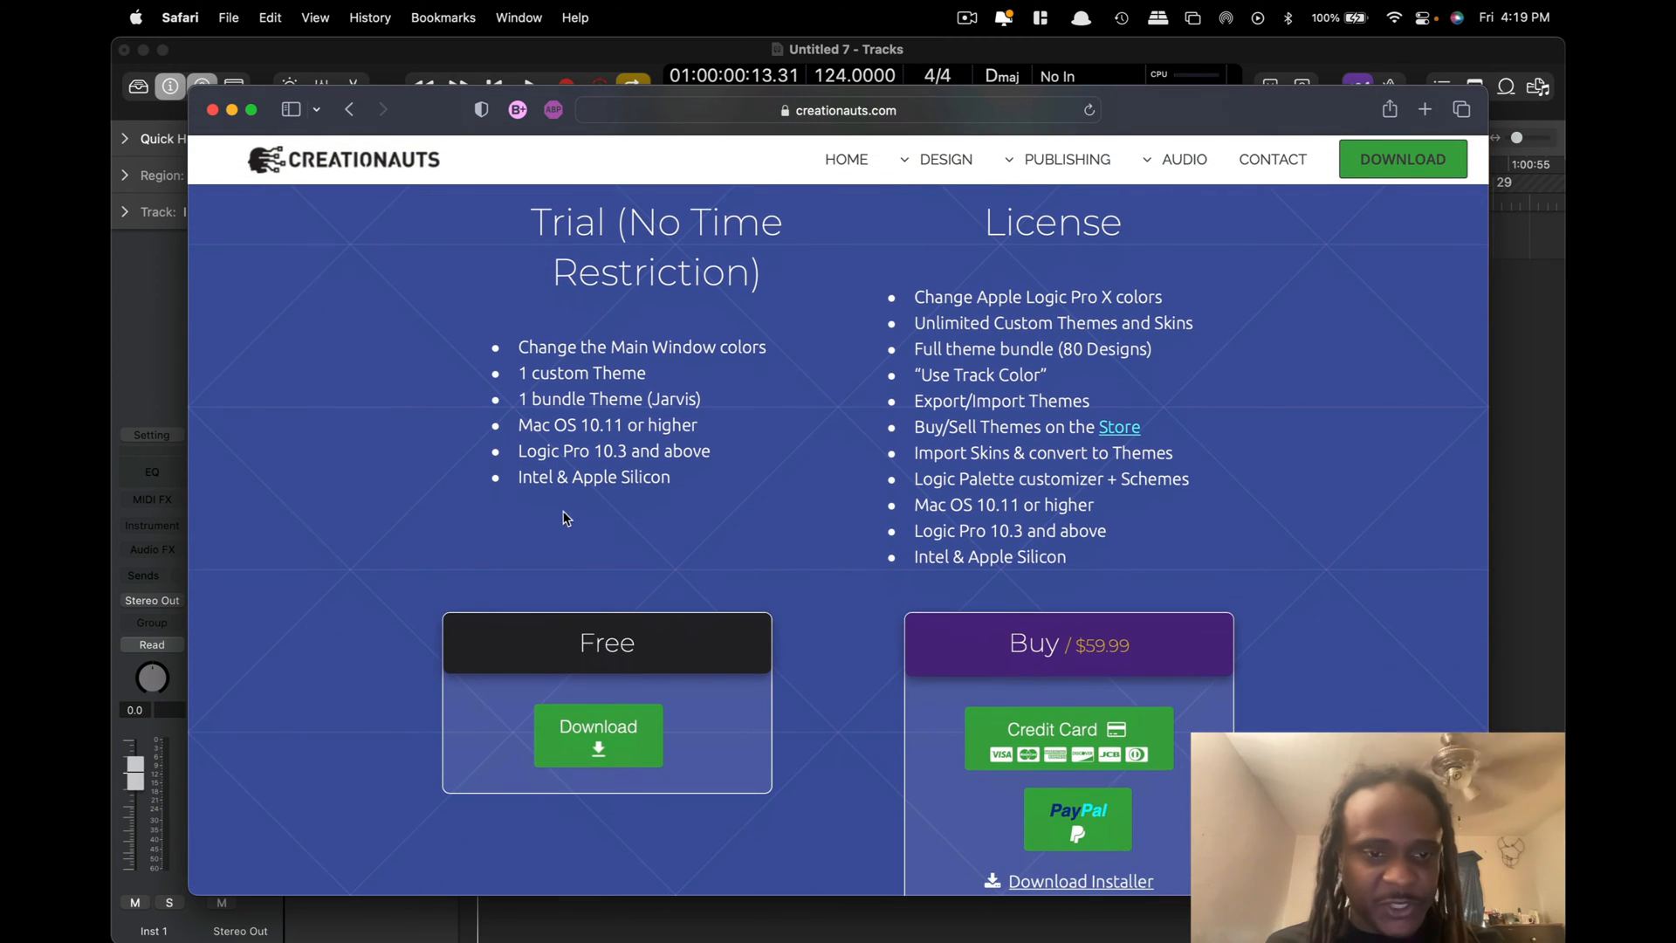
mouse_move(523, 366)
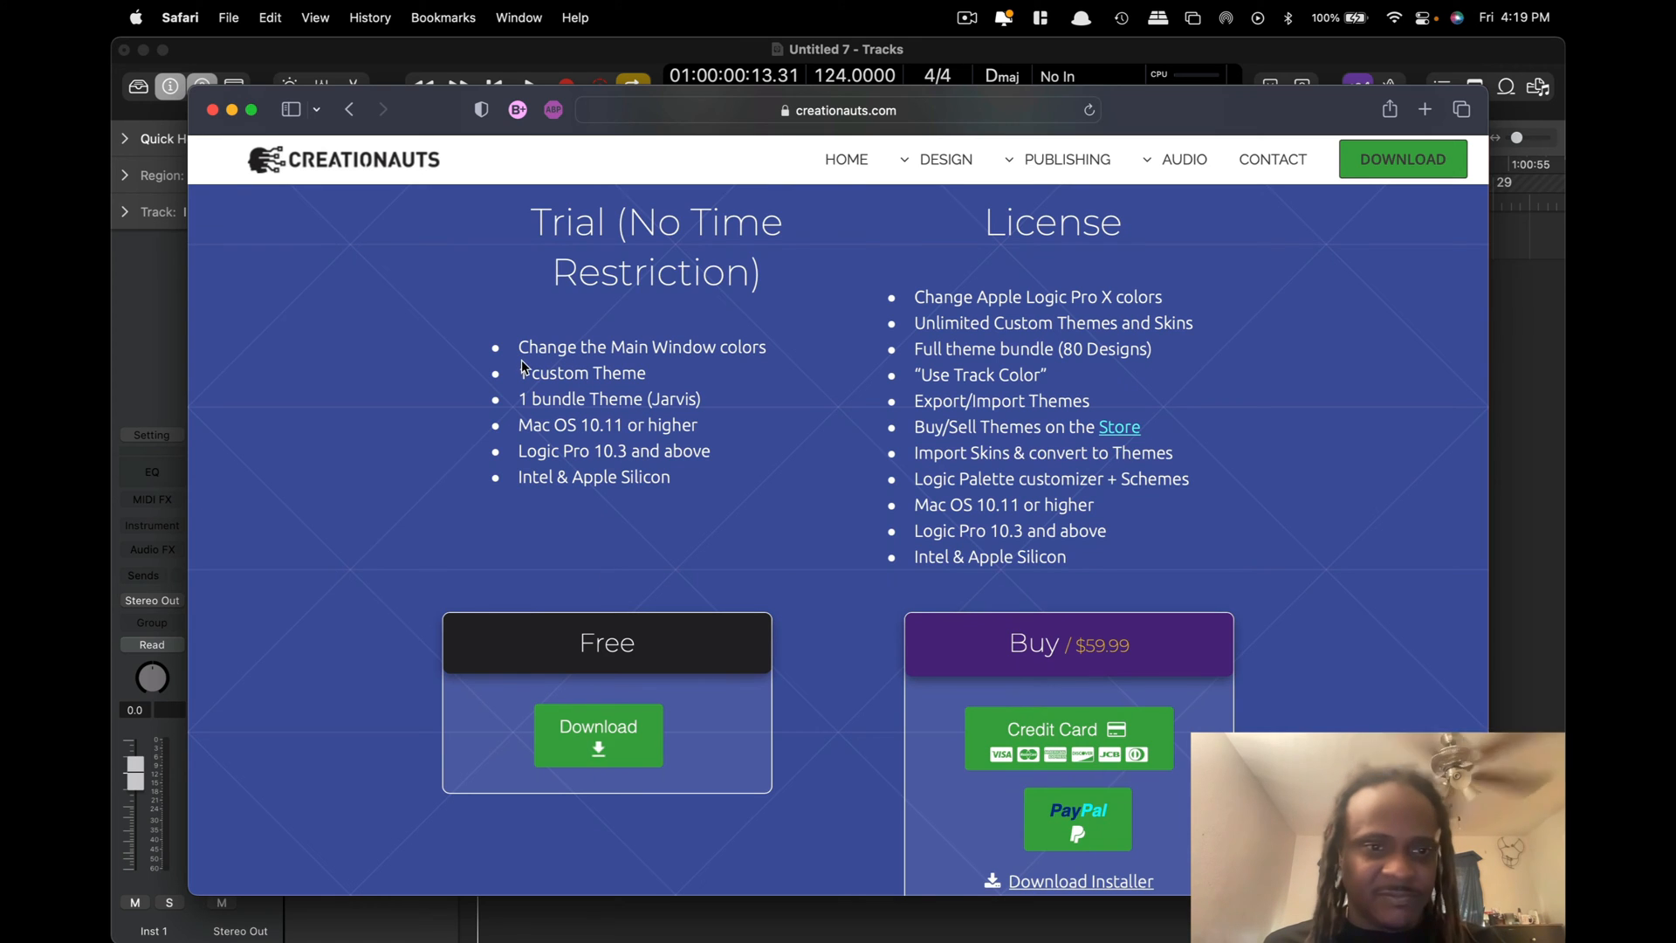
mouse_move(618, 460)
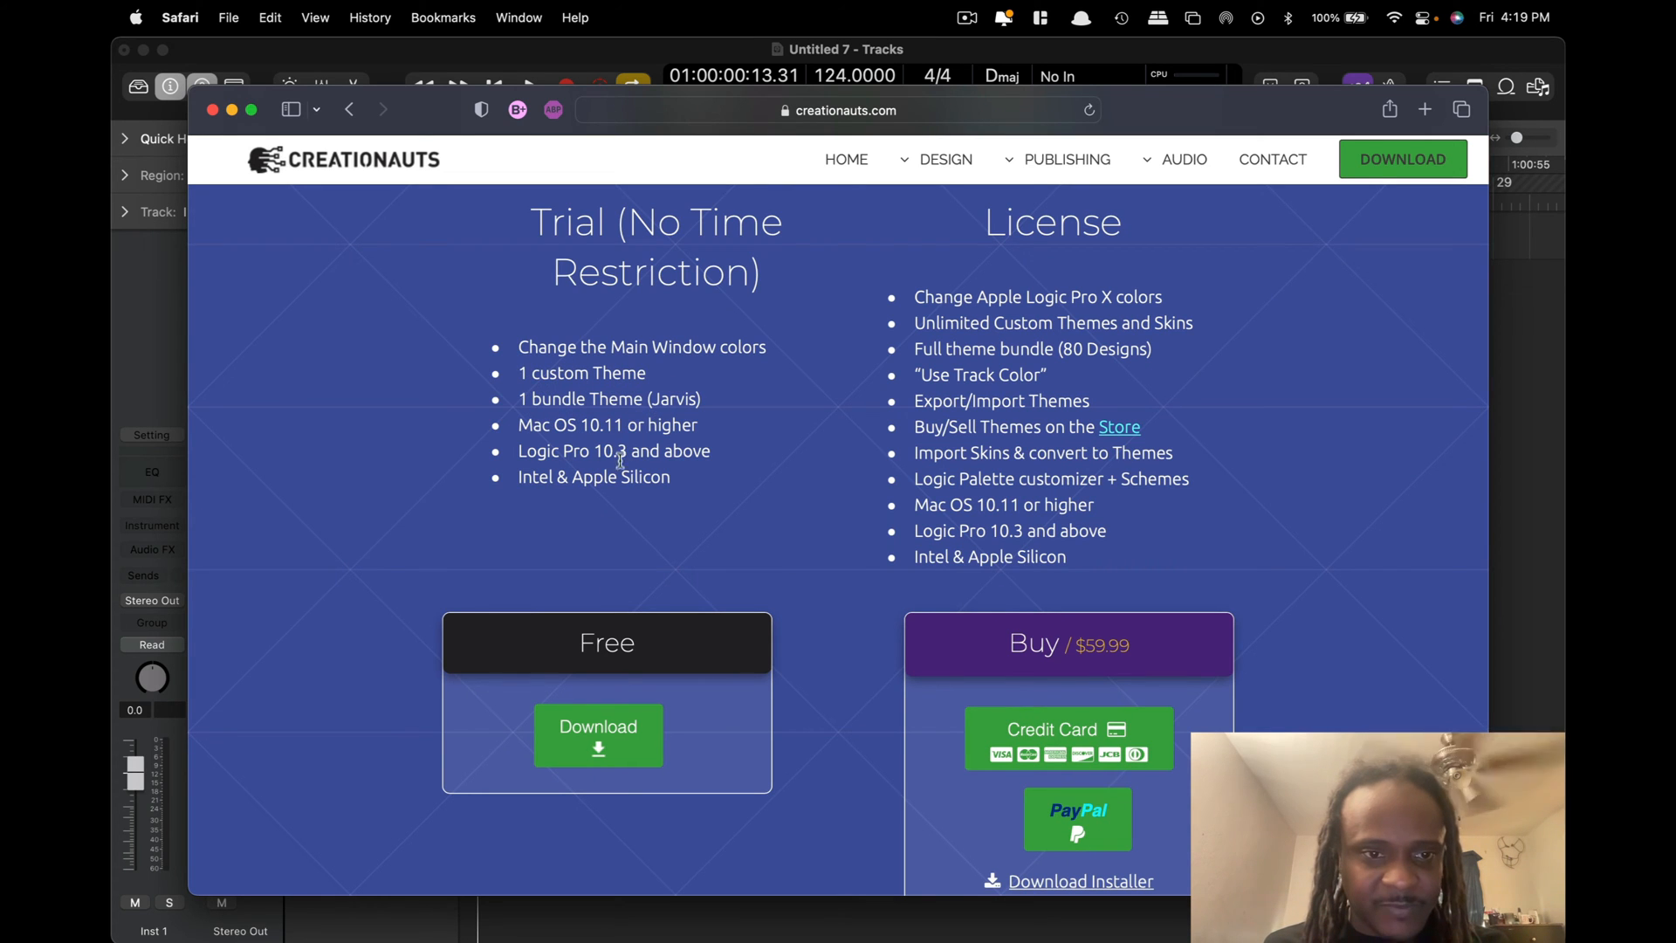
mouse_move(586, 399)
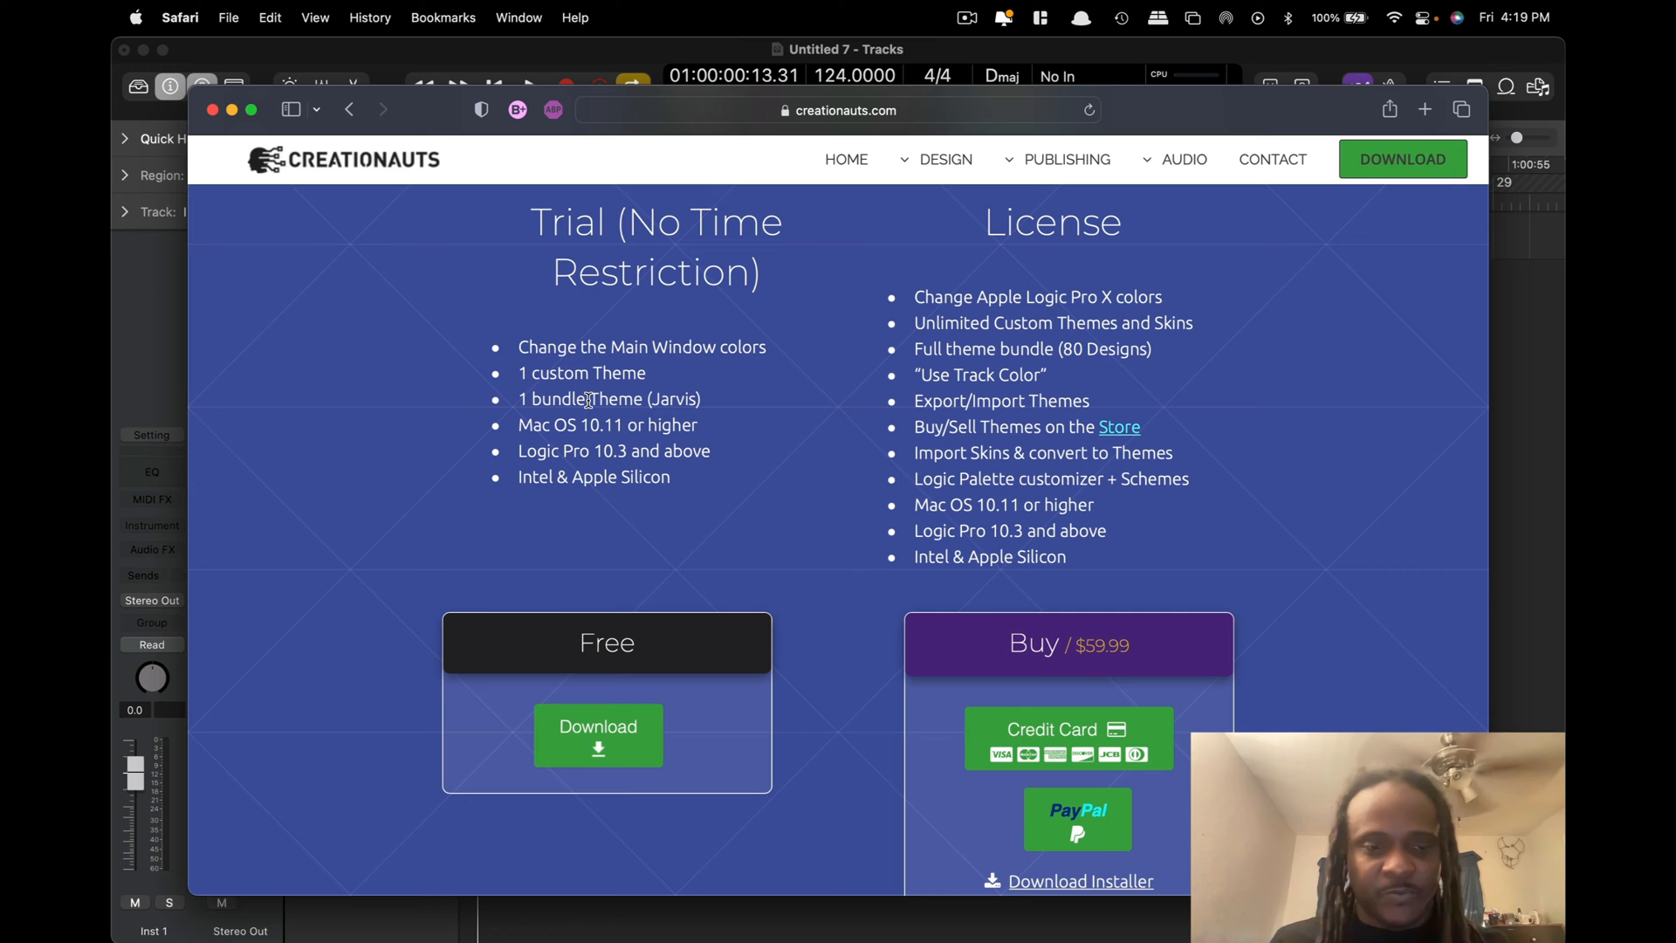
mouse_move(628, 477)
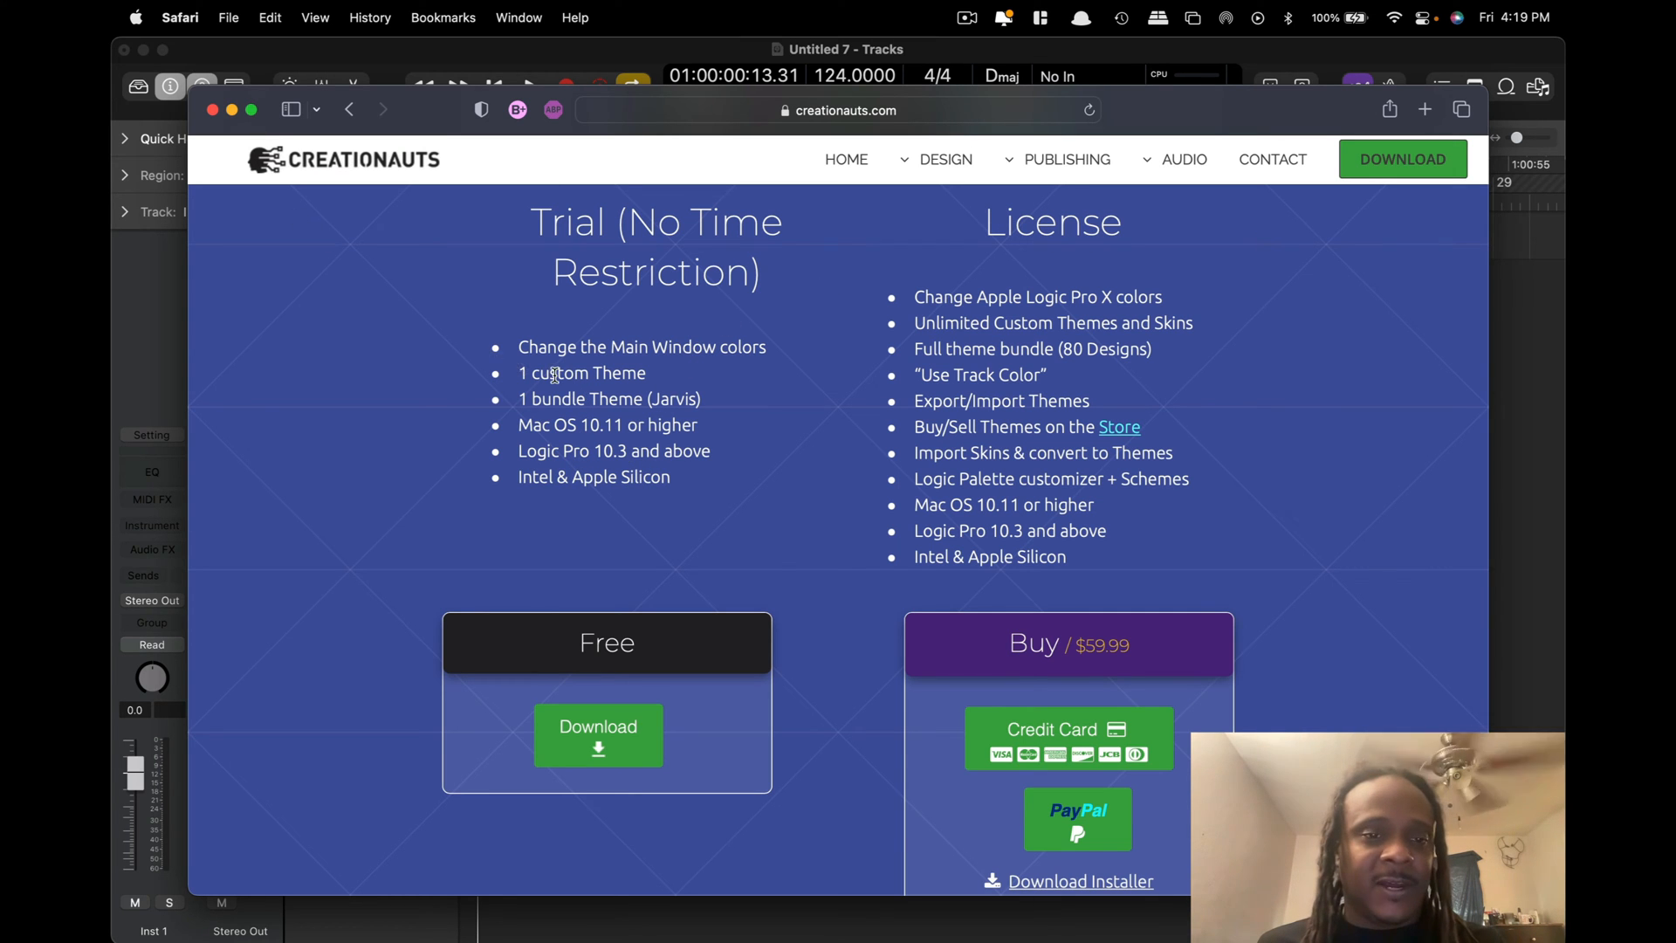
Scroll further down the LPX Colorizer page to the An Intuitive Interface section.
scroll("down", 3)
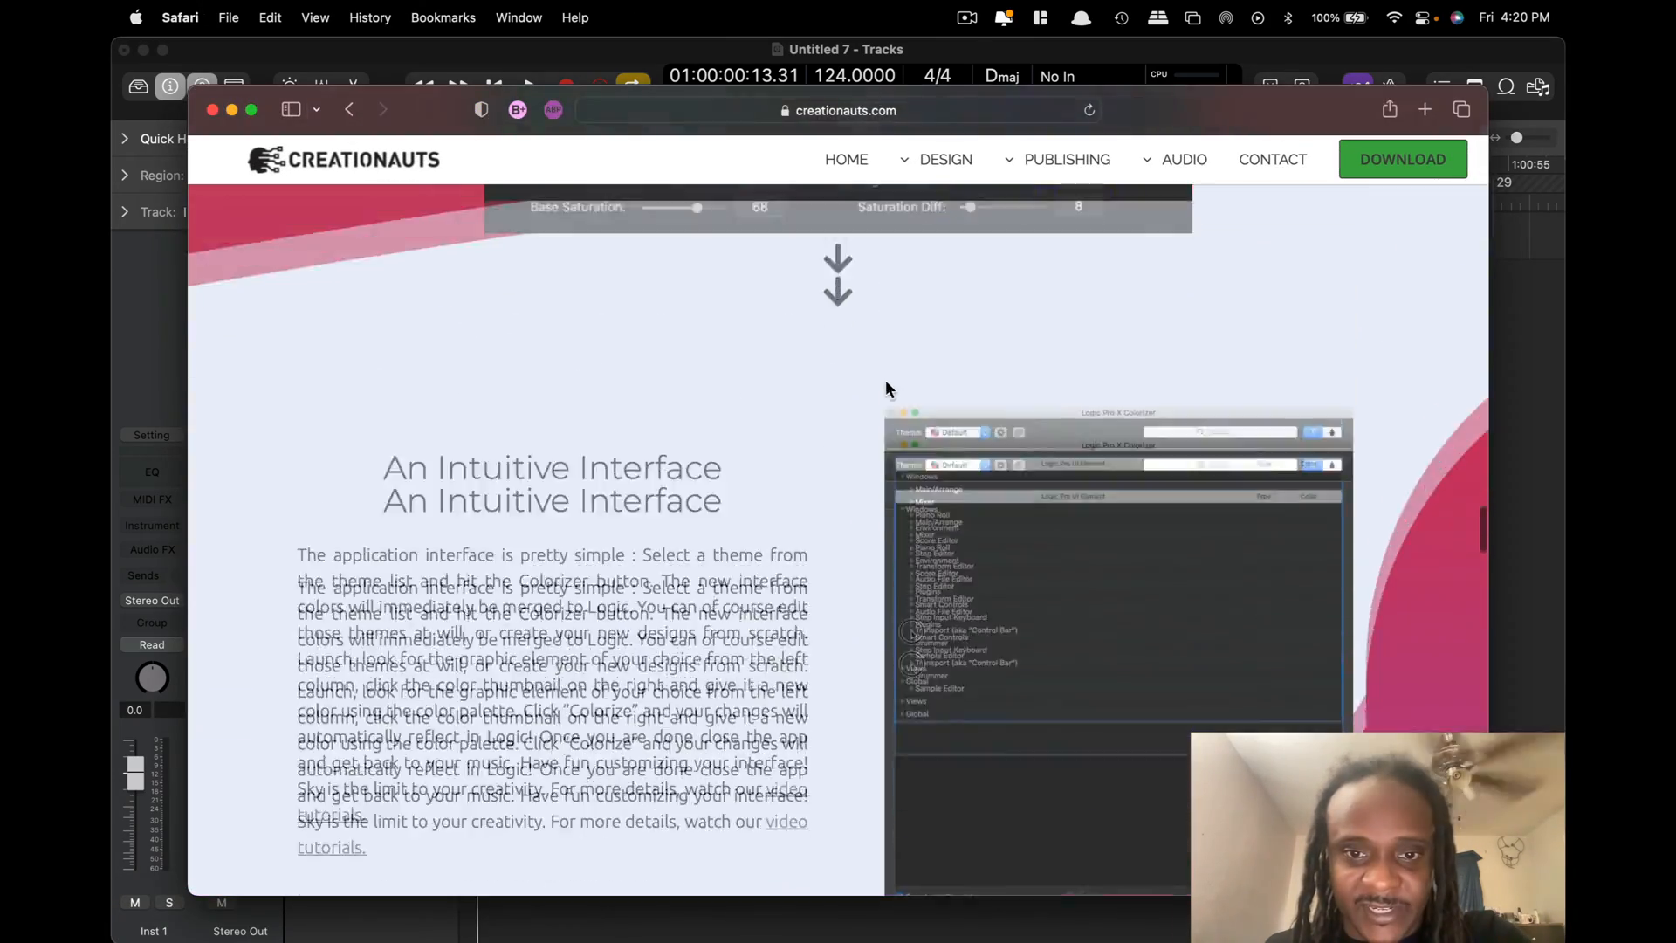
scroll("down", 3)
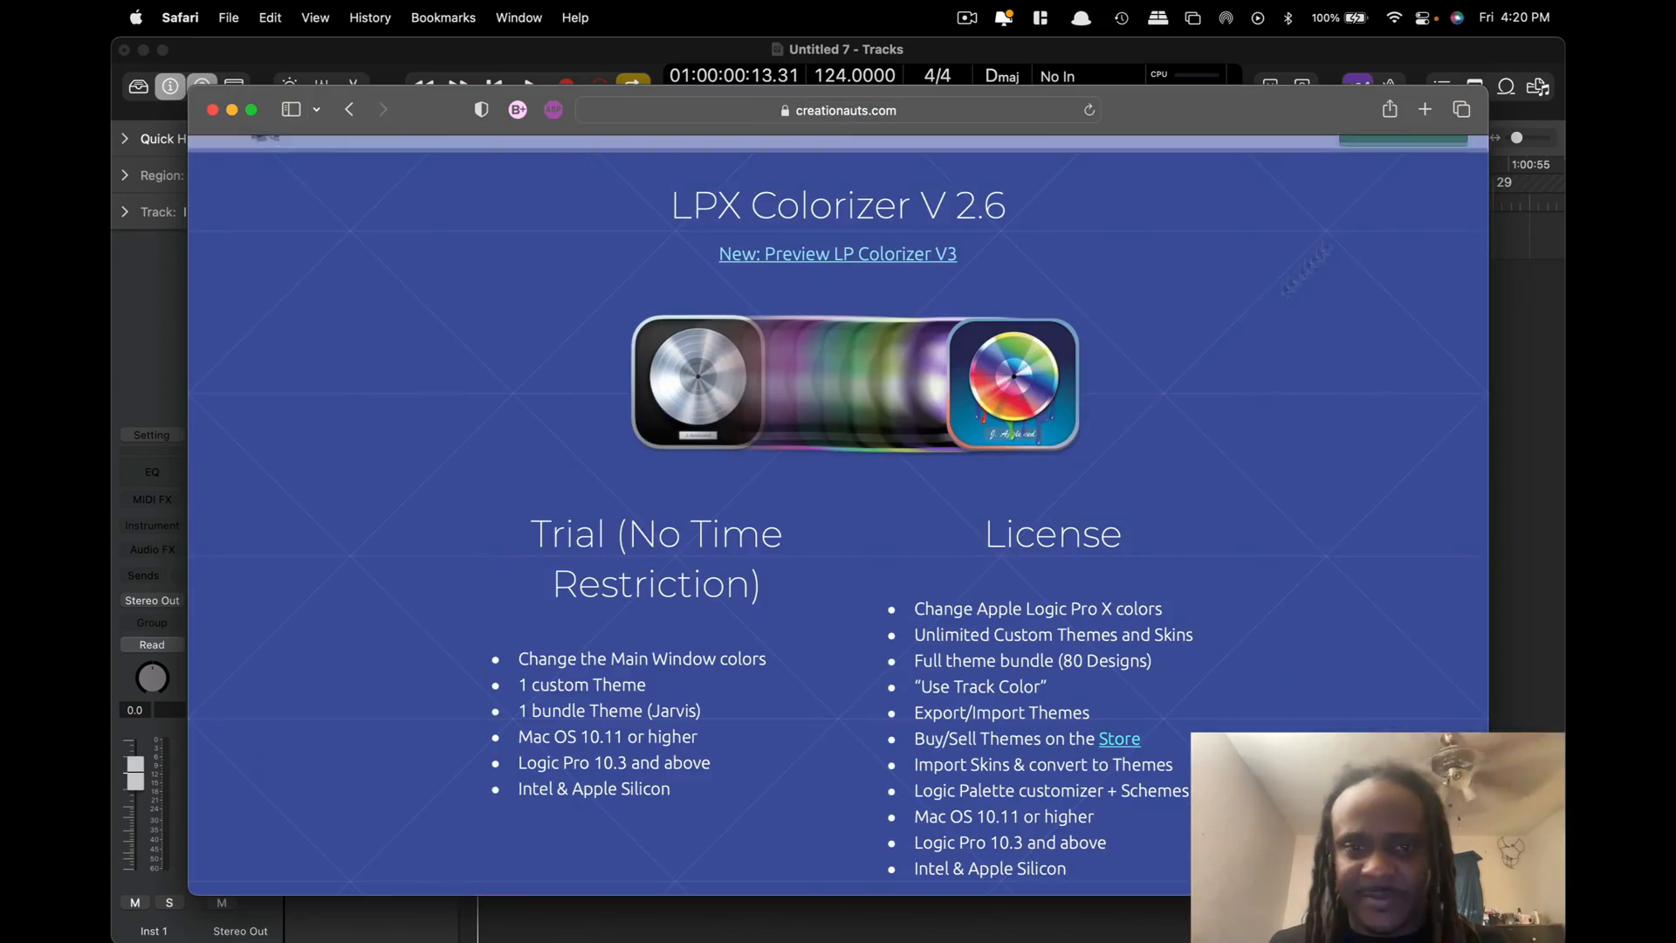
Scroll to the V 2.6 Free download and $59.99 Buy boxes with payment options.
scroll("down", 3)
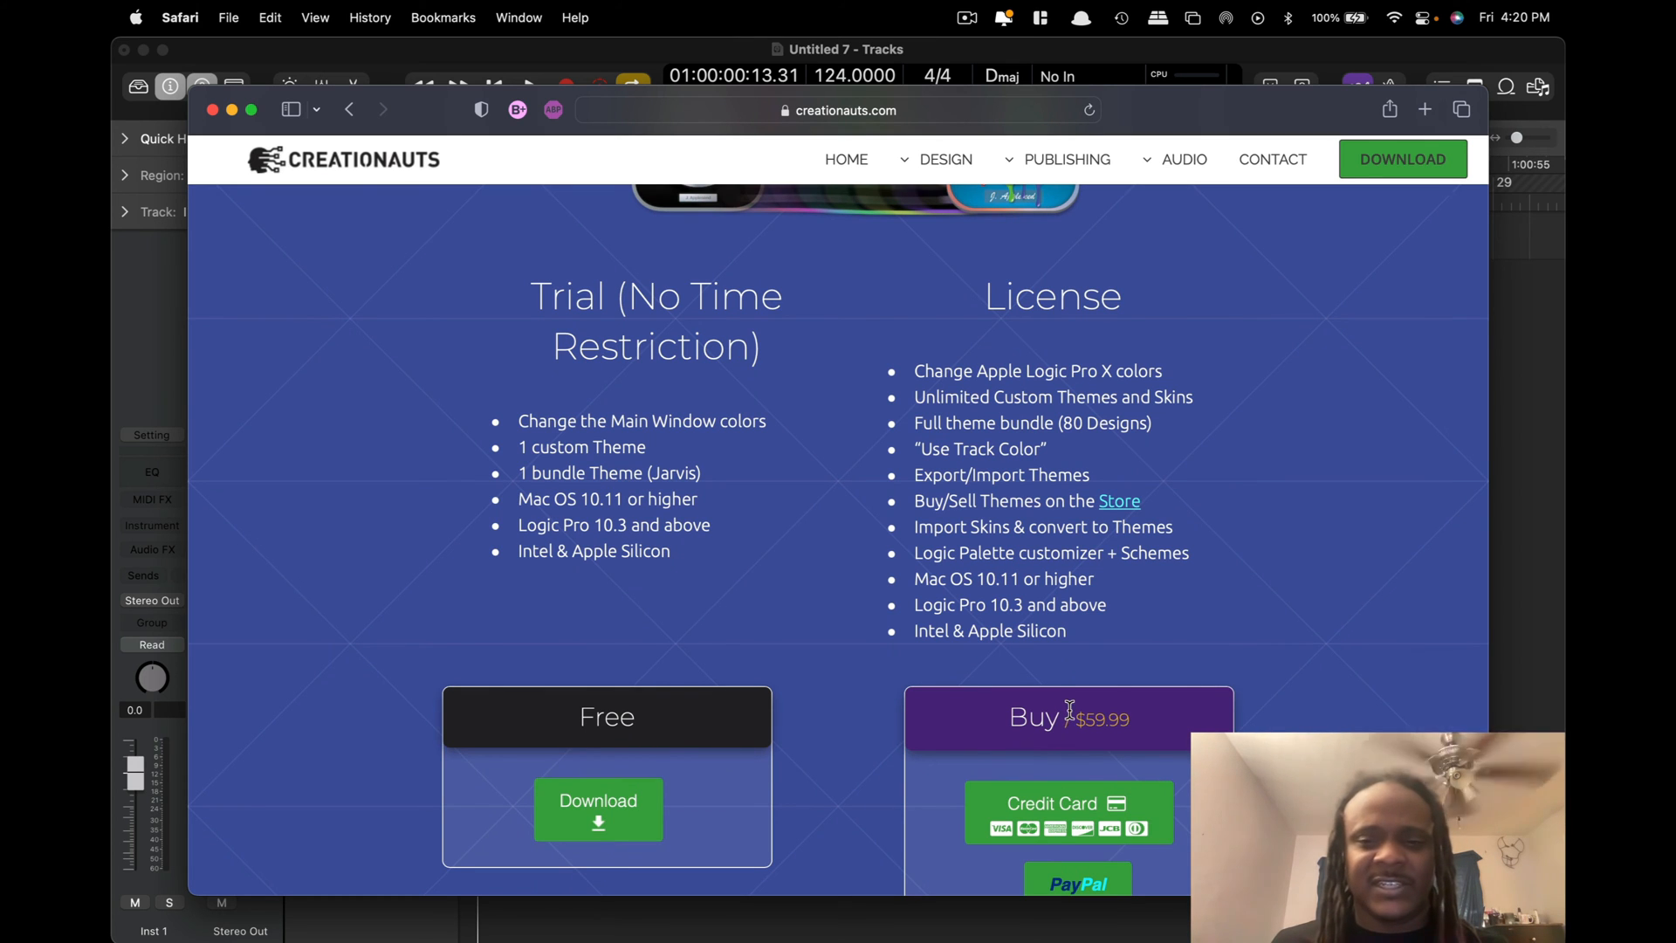
scroll("down", 3)
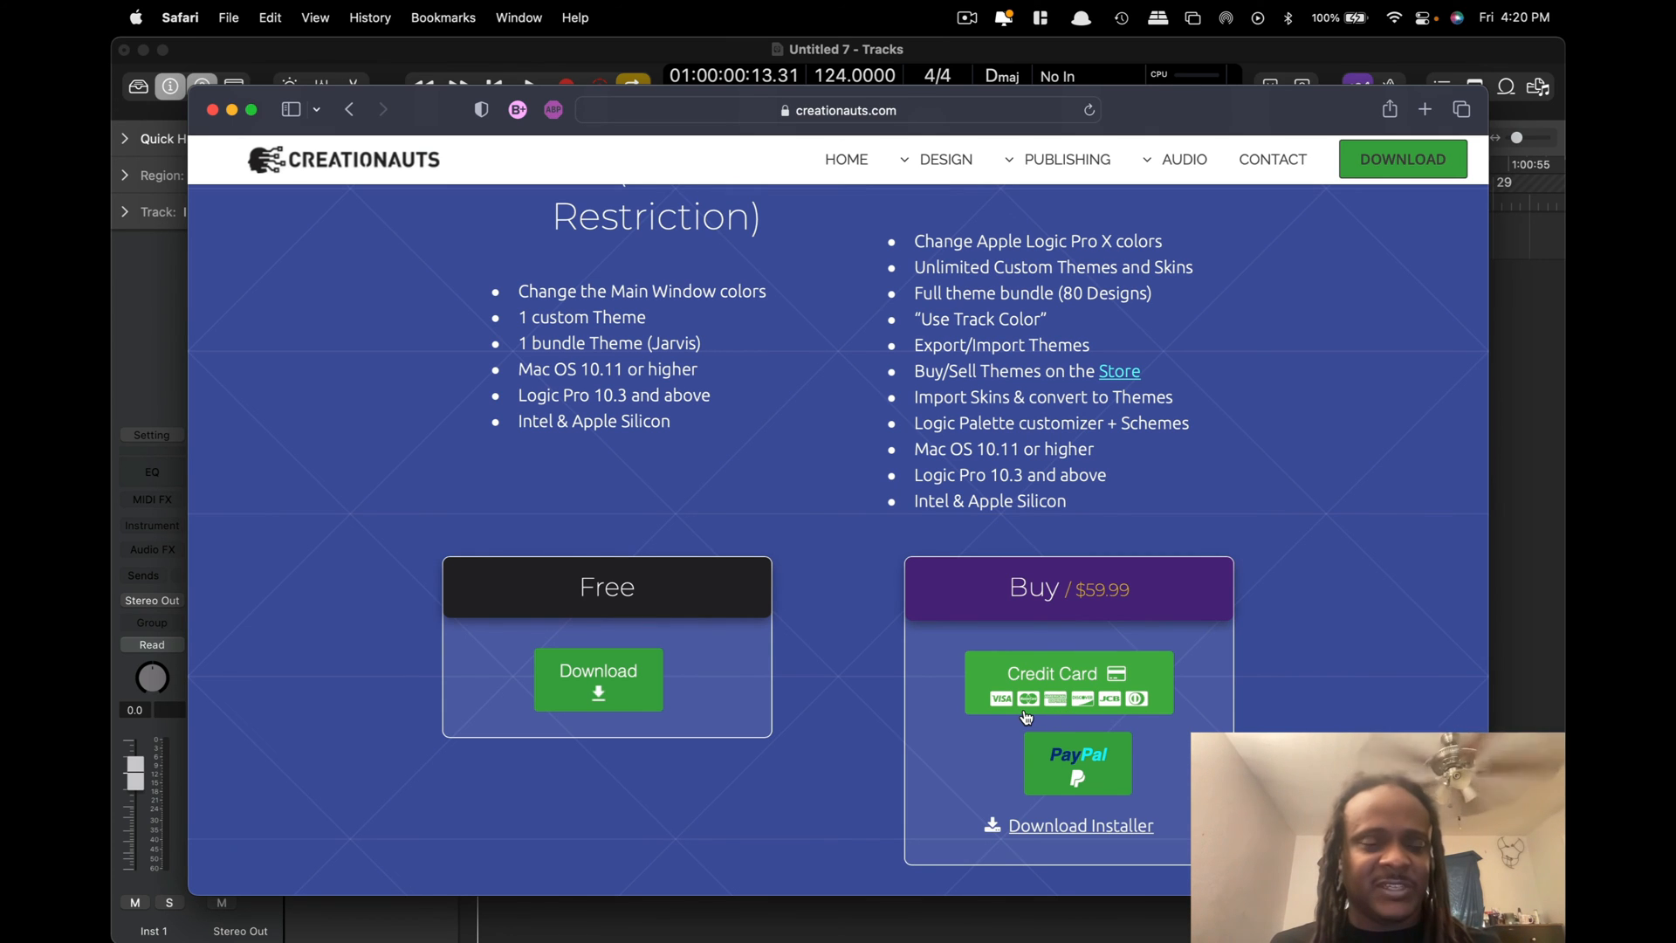
mouse_move(719, 482)
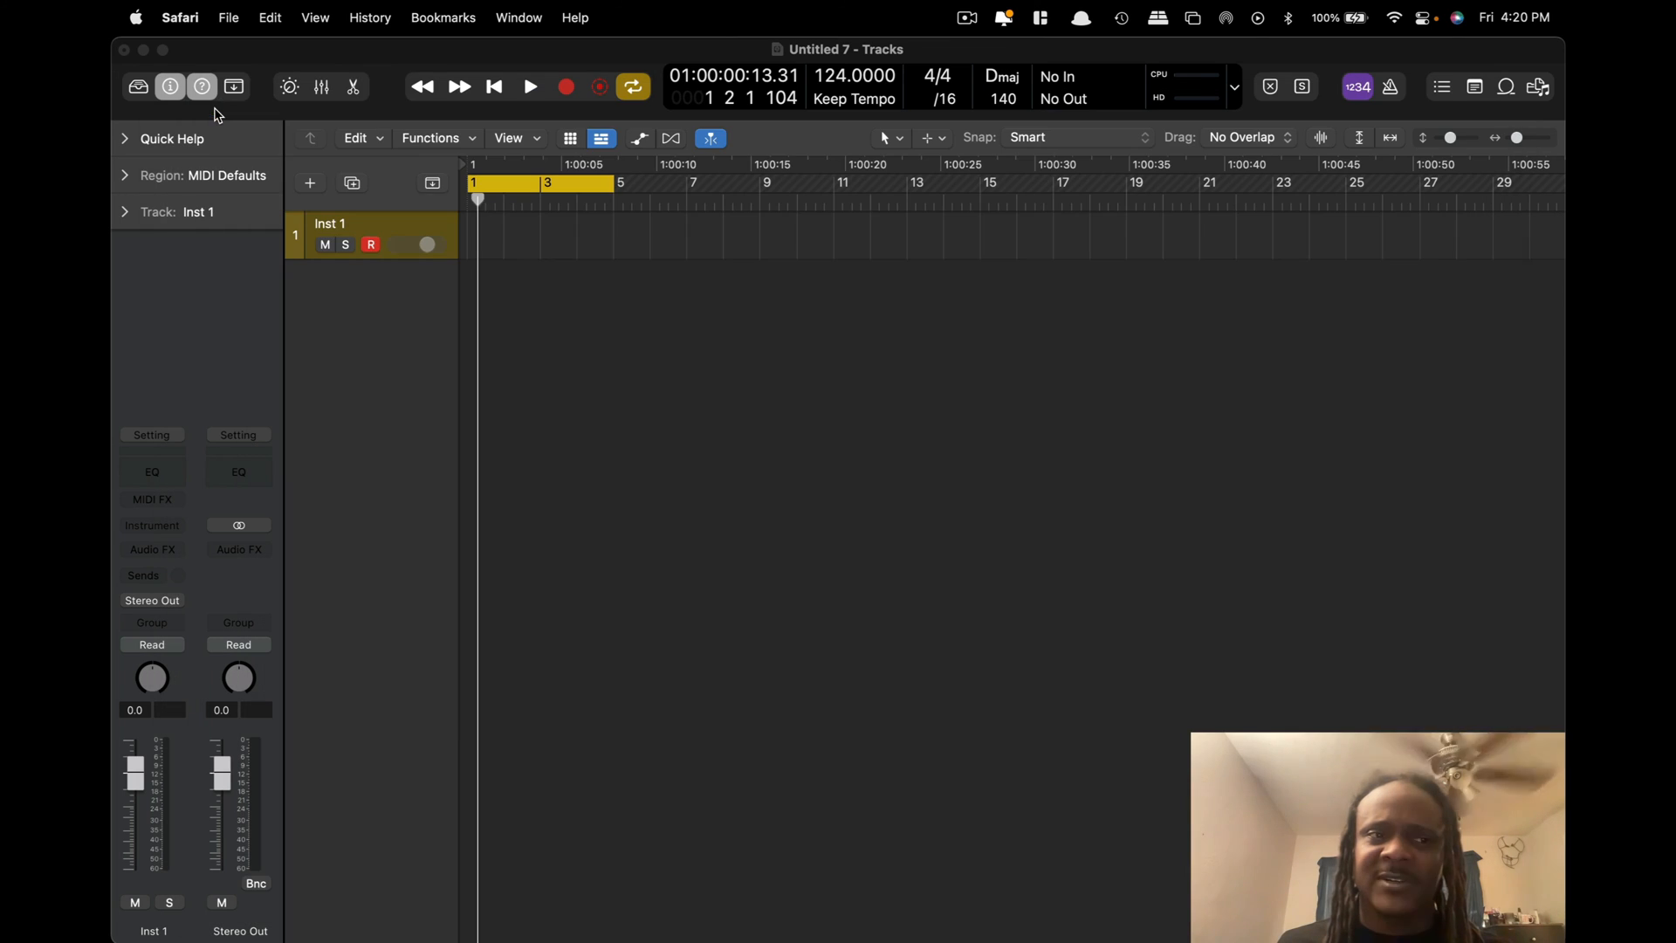
mouse_move(681, 541)
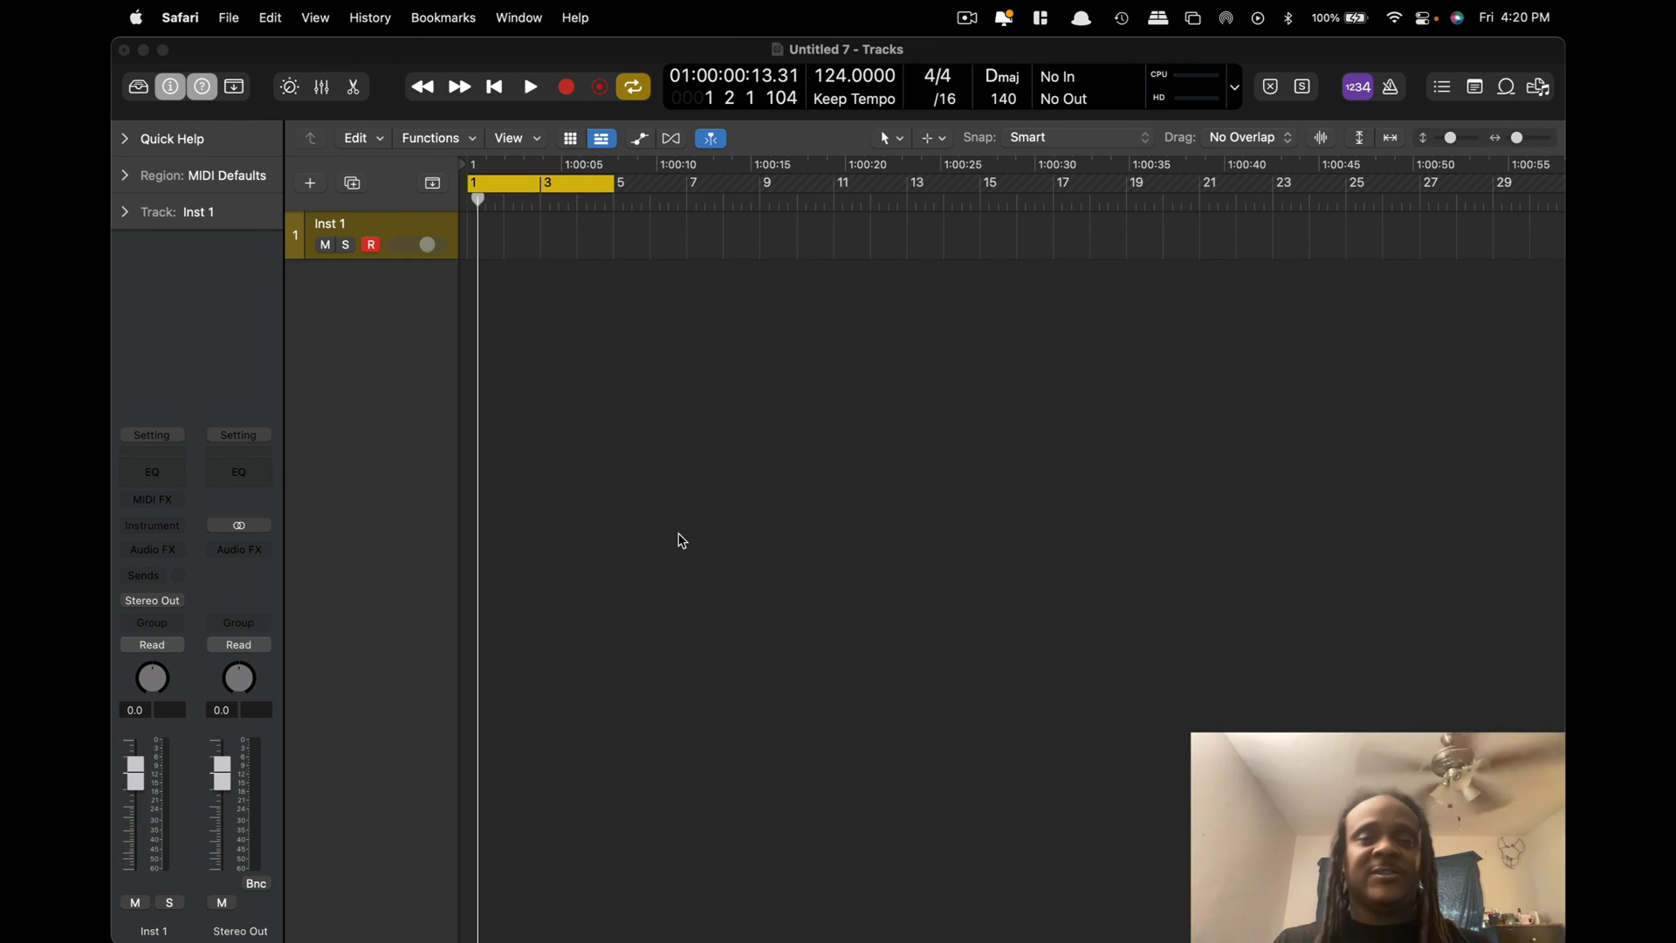